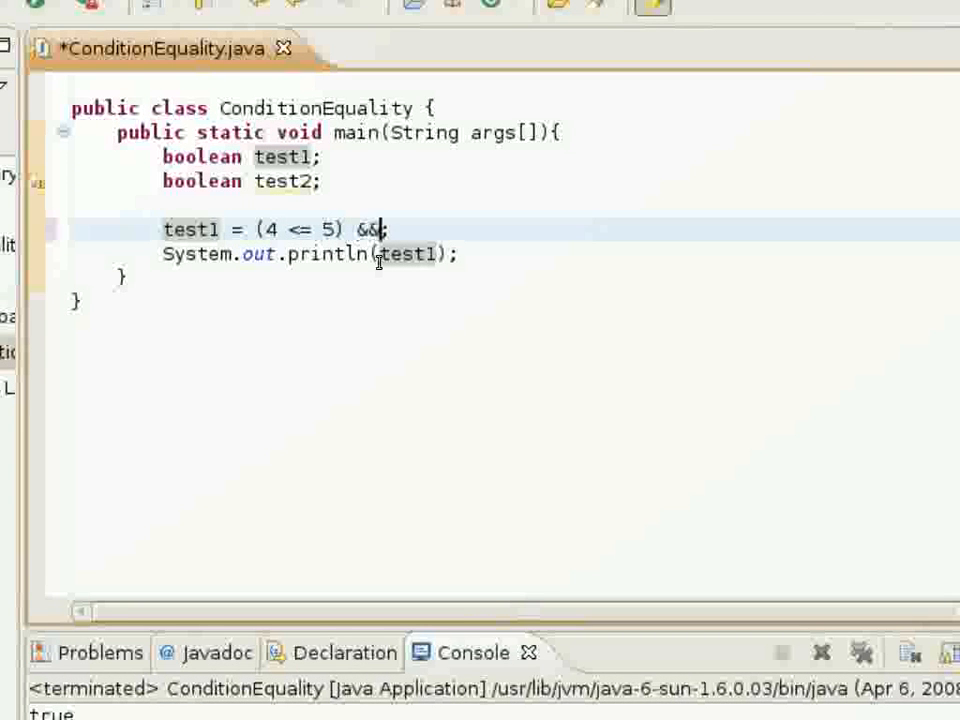
- Write the test1 expression as (4 <= 5) && (4 == 5) in ConditionEquality.java
{"action": "type", "text": "()"}
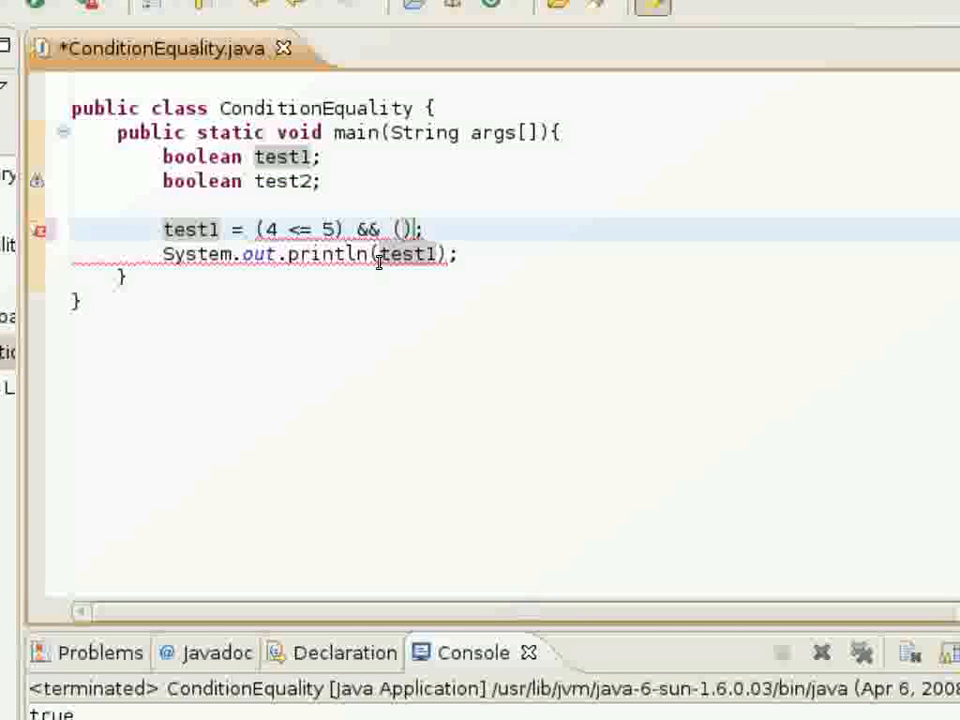
{"action": "type", "text": "4"}
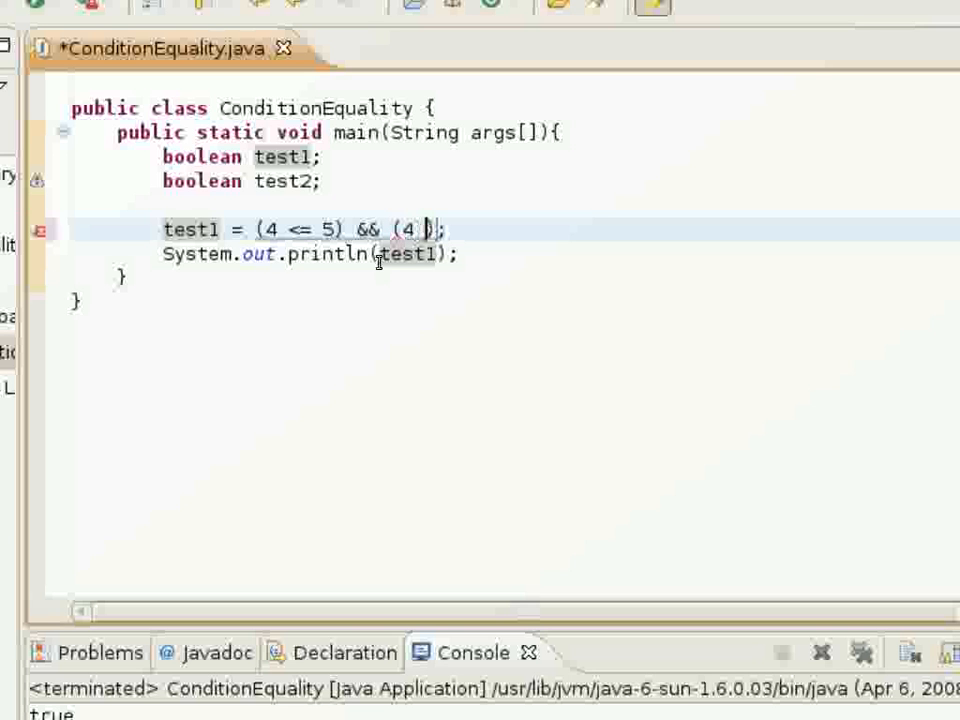
{"action": "type", "text": "== 5"}
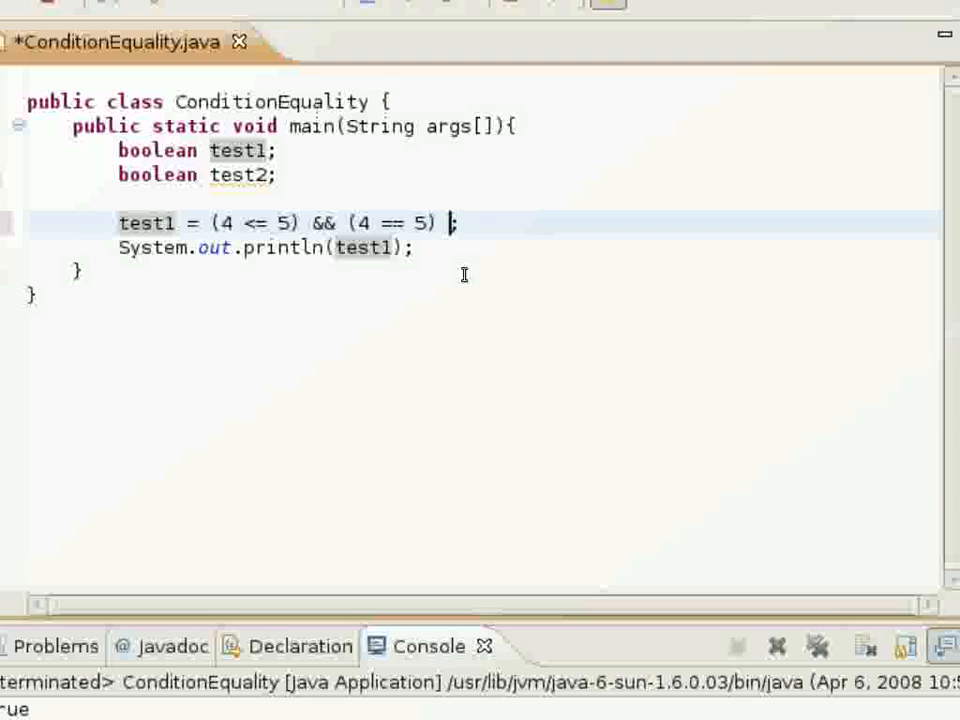
{"action": "type", "text": "||"}
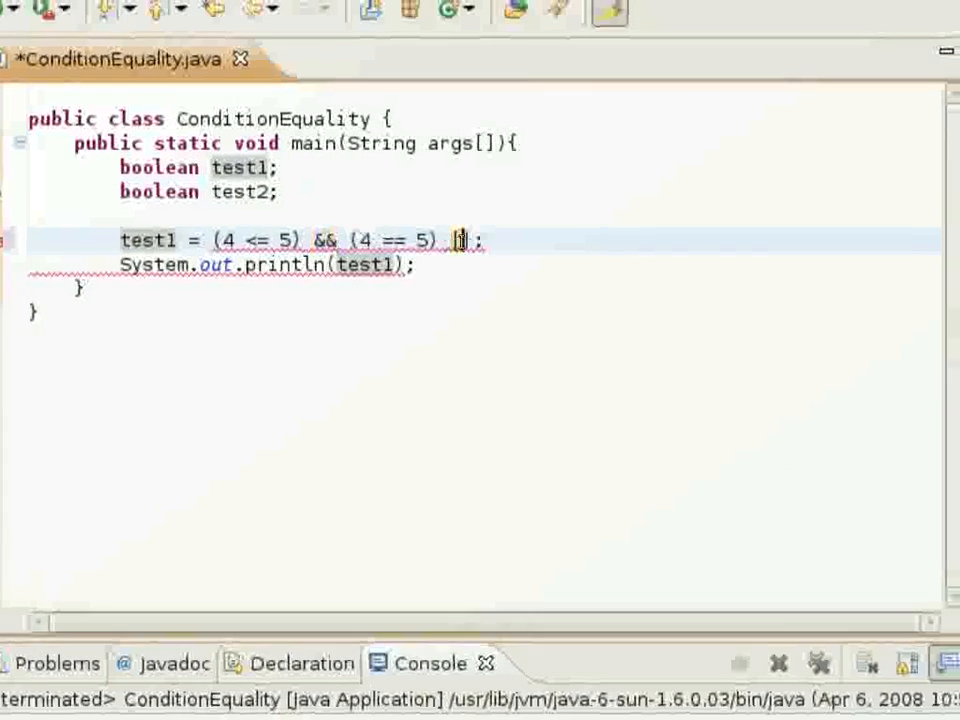
{"action": "type", "text": "||"}
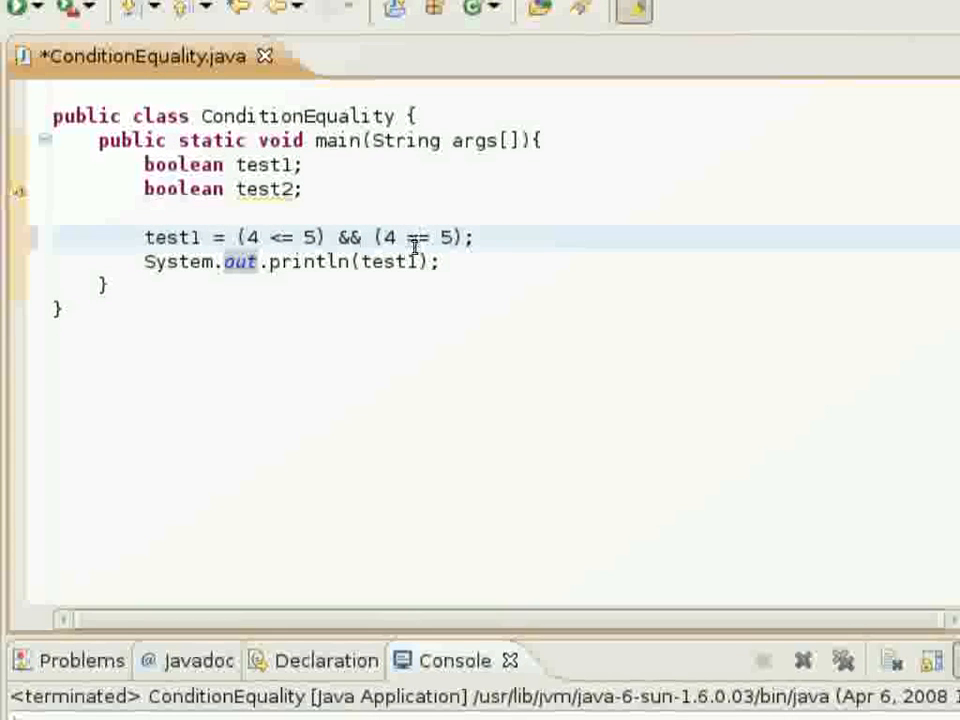
{"action": "mouse_move", "coordinate": [408, 260]}
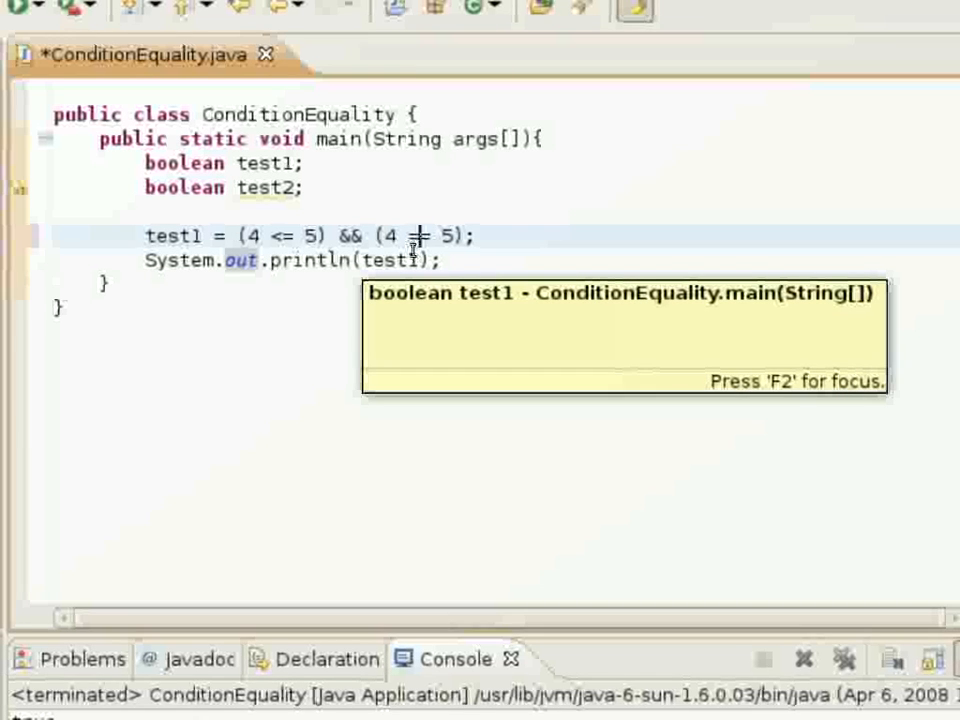
- Change the second comparison in test1 to (5 == 5) and save the file
{"action": "type", "text": "="}
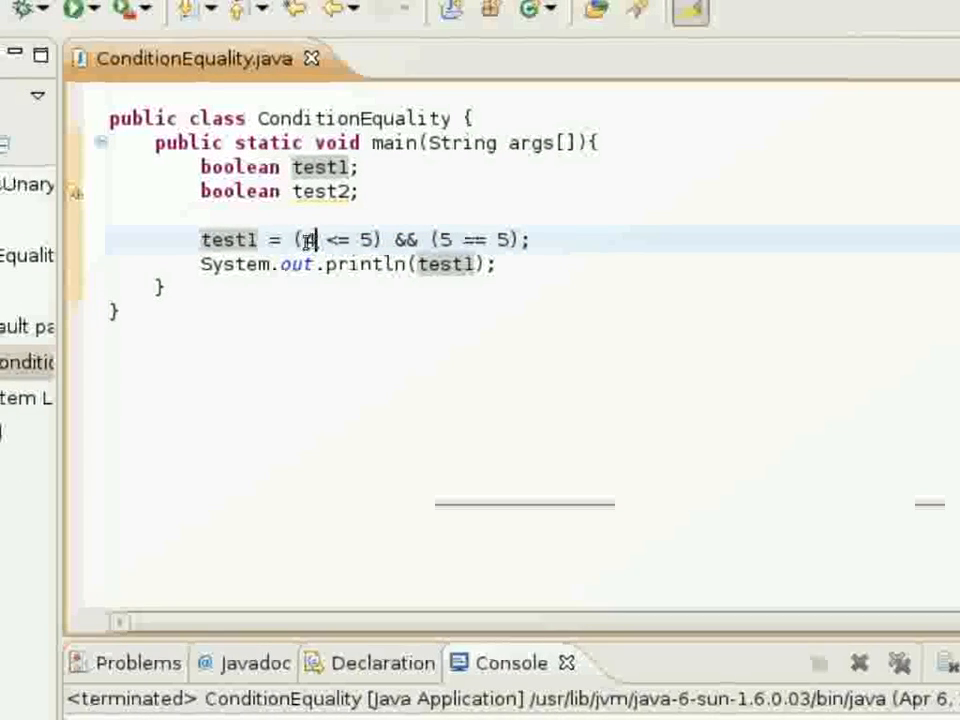
- Append && false to the test1 expression, save, and run the program
{"action": "type", "text": "4"}
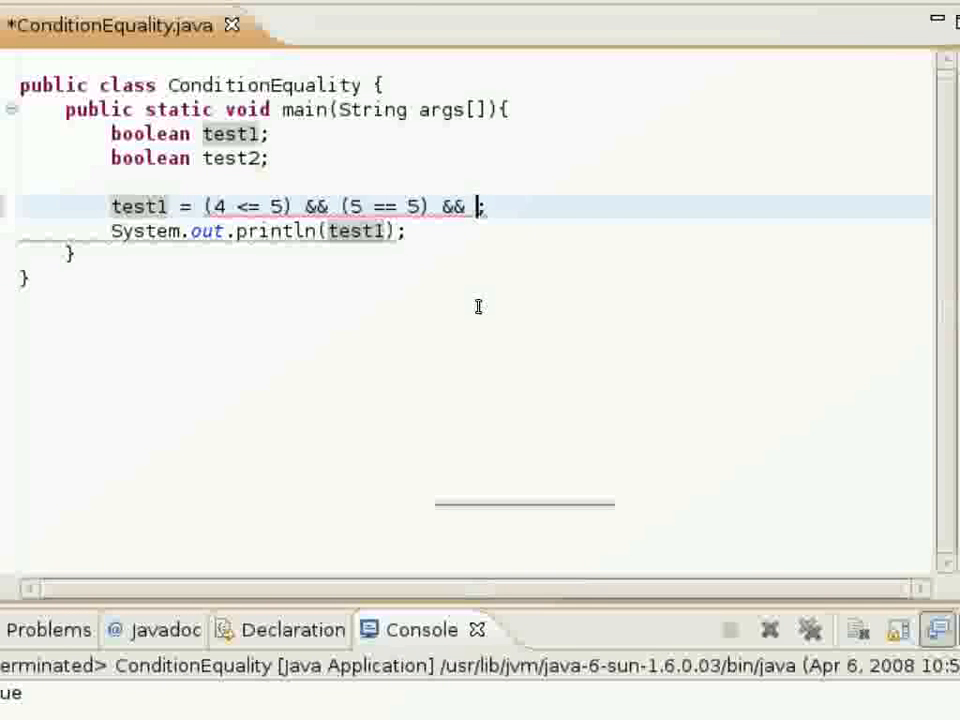
{"action": "type", "text": "false"}
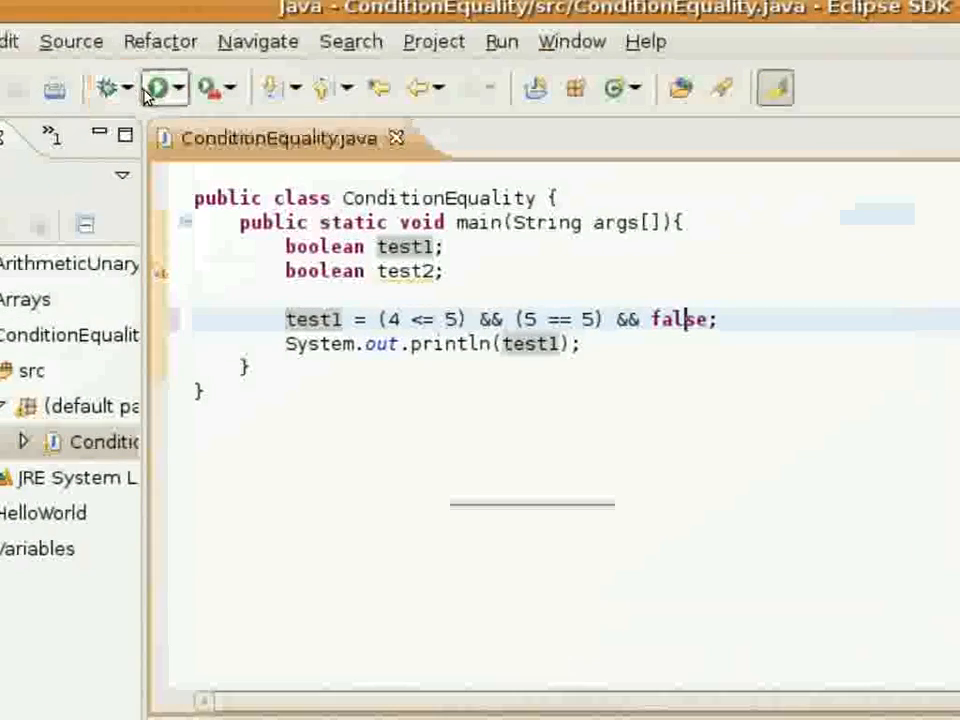
{"action": "left_click", "coordinate": [155, 87]}
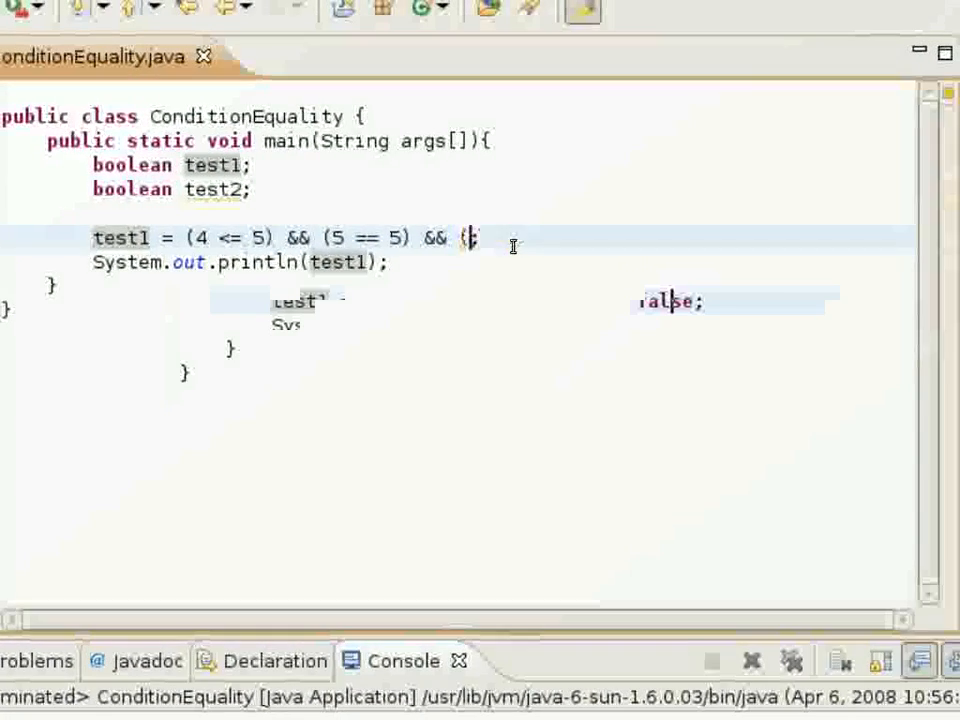
- Run test1 with a third condition && (35 == 4), then delete that condition
{"action": "type", "text": "(5 == 4"}
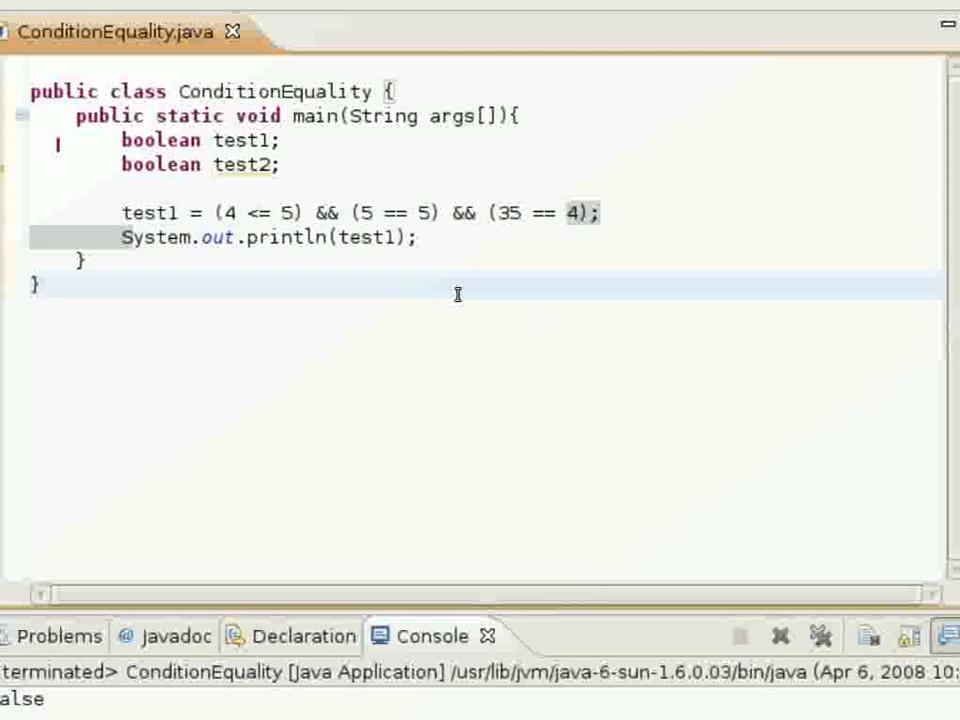
{"action": "left_click", "coordinate": [40, 285]}
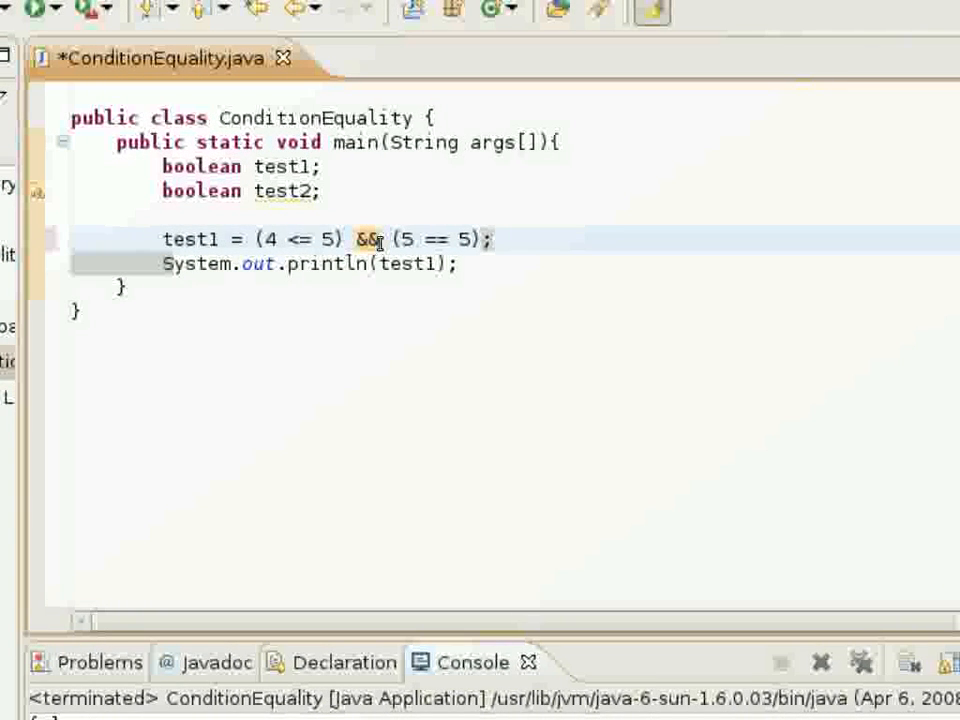
- Switch test1 to (4 <= 5) || (25 == 5) and save
{"action": "type", "text": "||"}
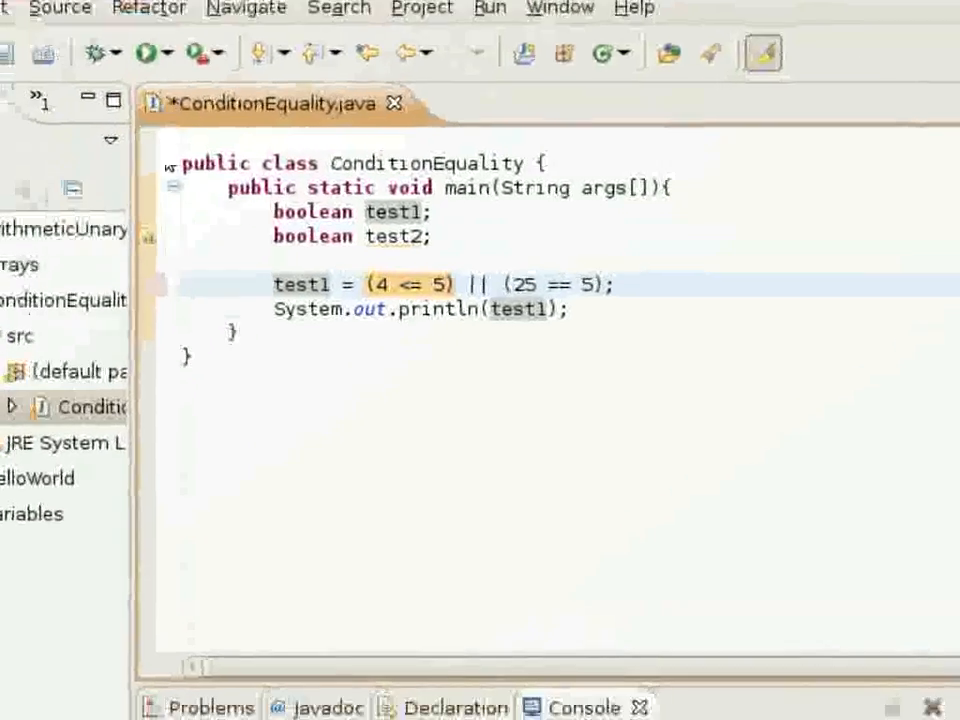
{"action": "left_click", "coordinate": [144, 53]}
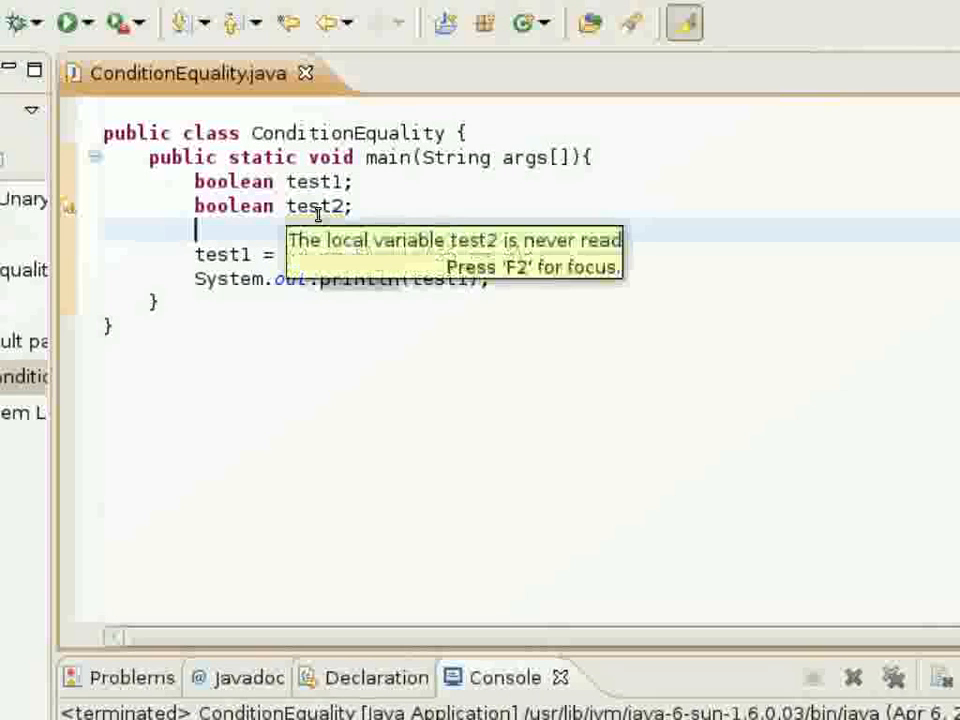
- Declare int test3 = 5 and int test4 = 4, set test1 = (test4 <= test3), and run it
{"action": "type", "text": "int test"}
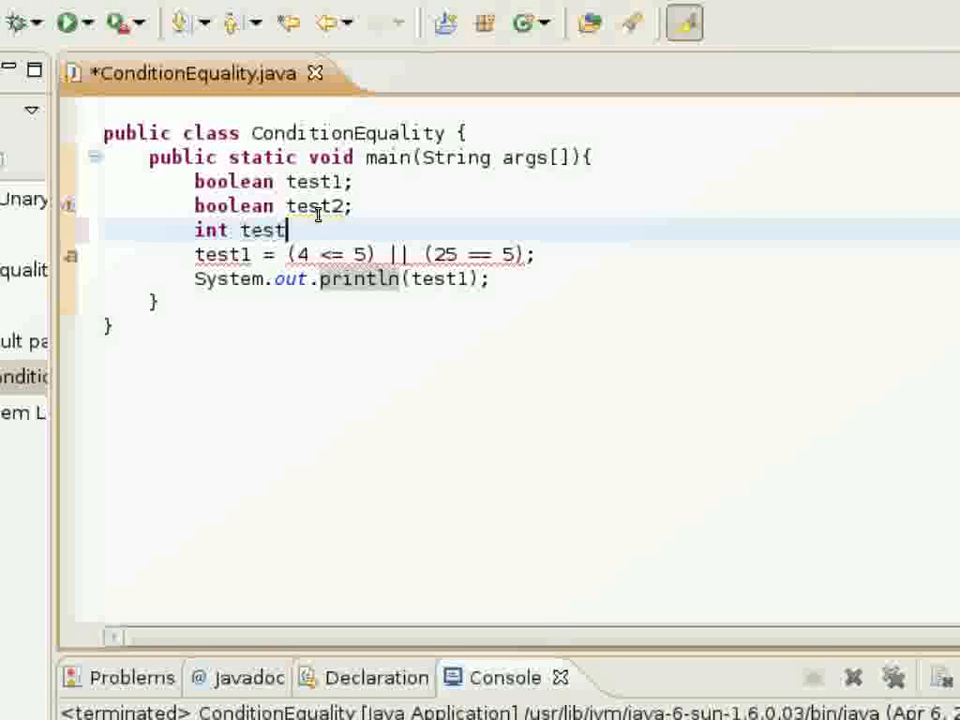
{"action": "type", "text": "3 ="}
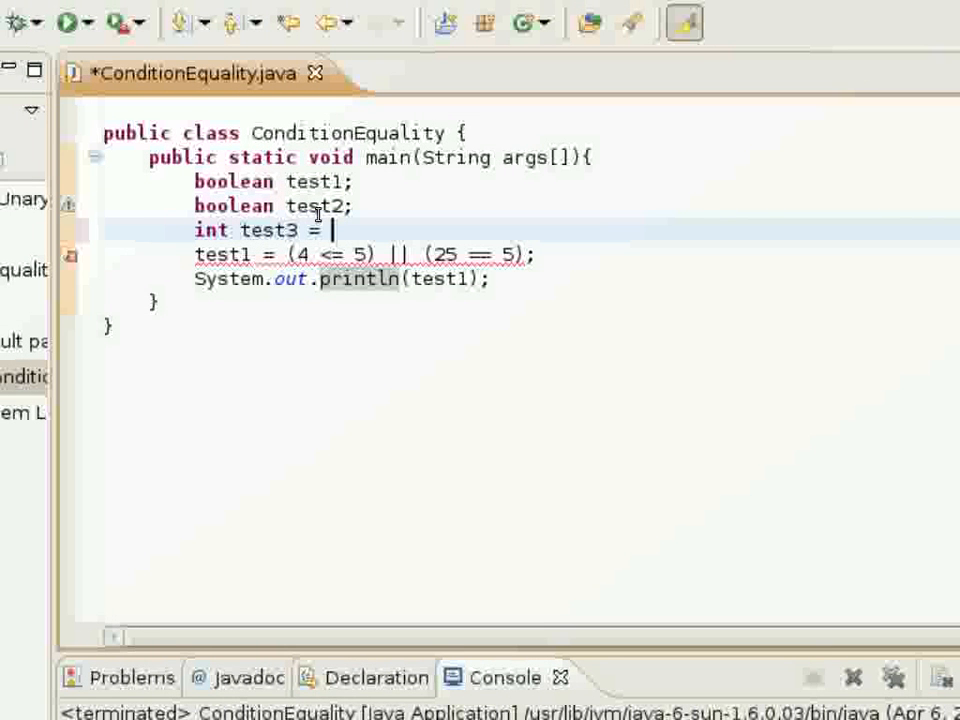
{"action": "type", "text": "5;"}
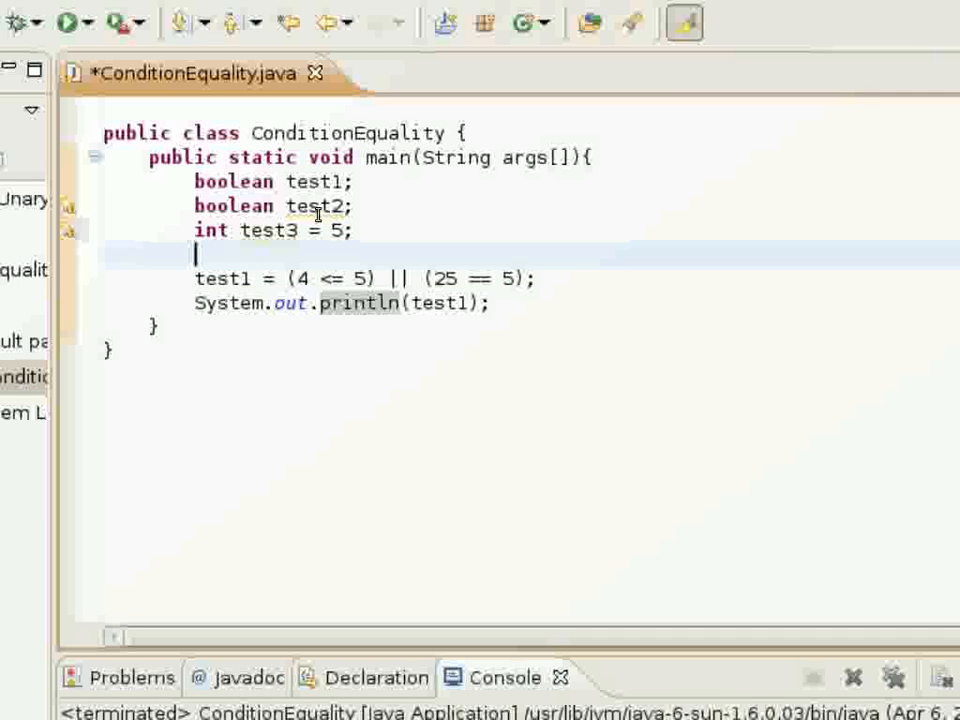
{"action": "type", "text": "int test4 ="}
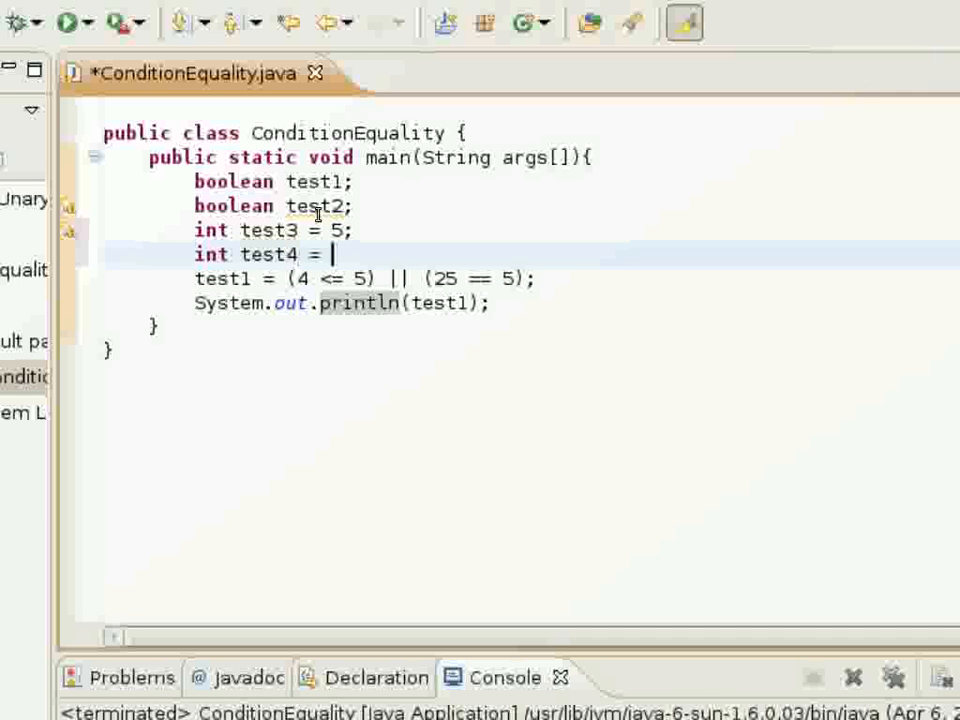
{"action": "type", "text": "4;"}
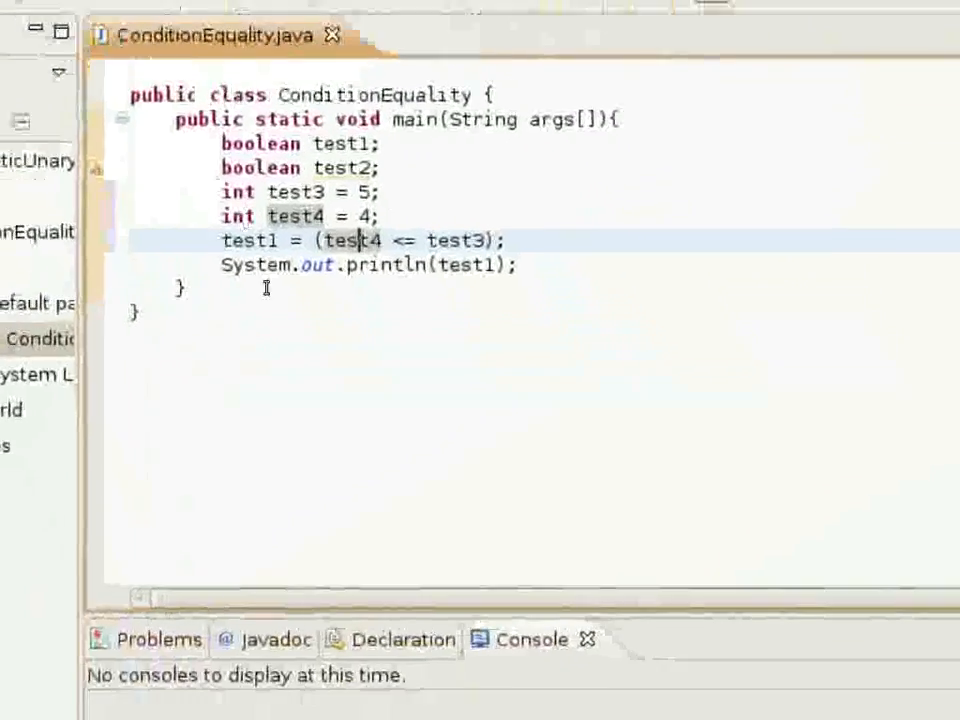
{"action": "key", "text": "F11"}
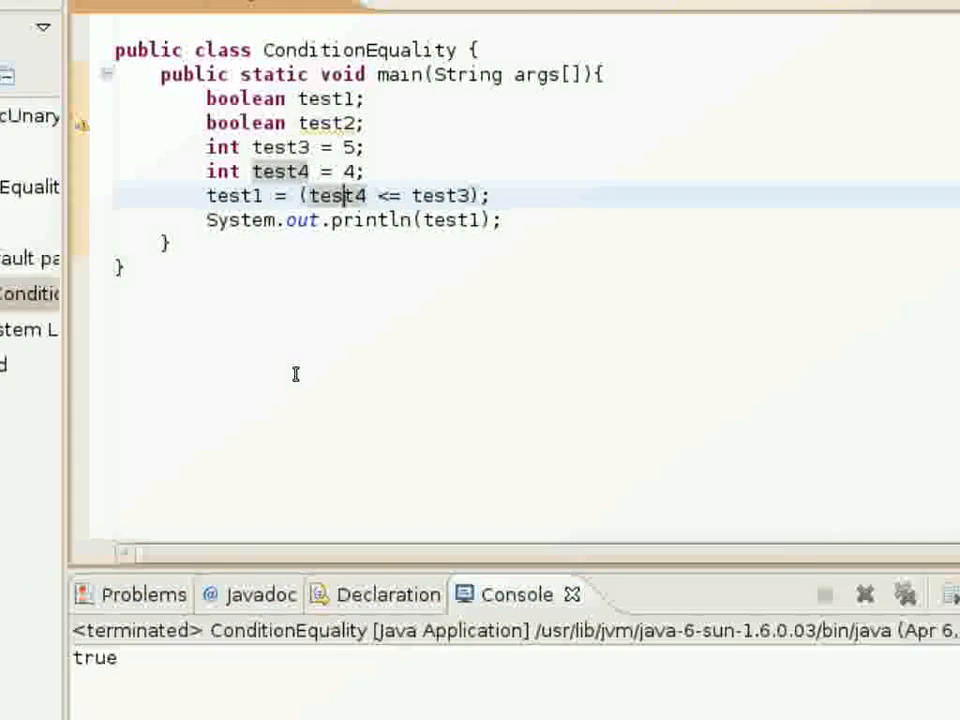